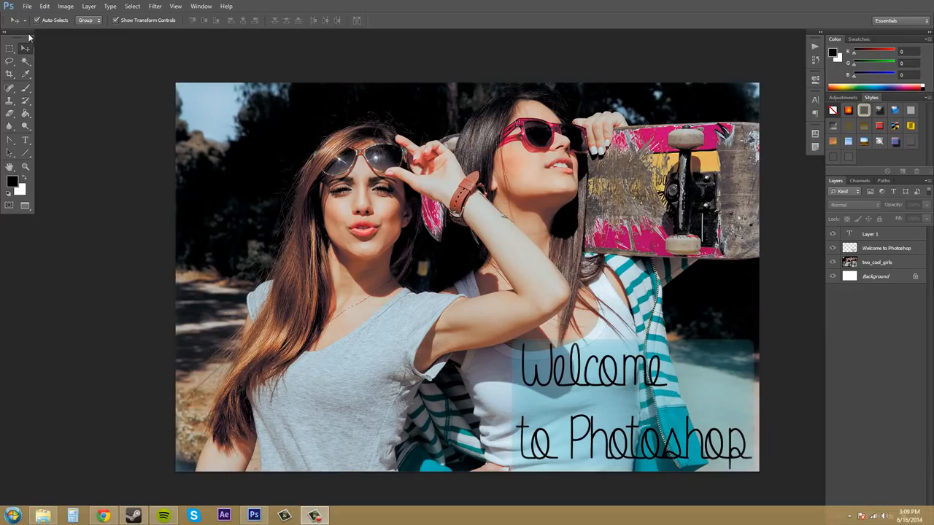
{"action": "mouse_move", "coordinate": [7, 41]}
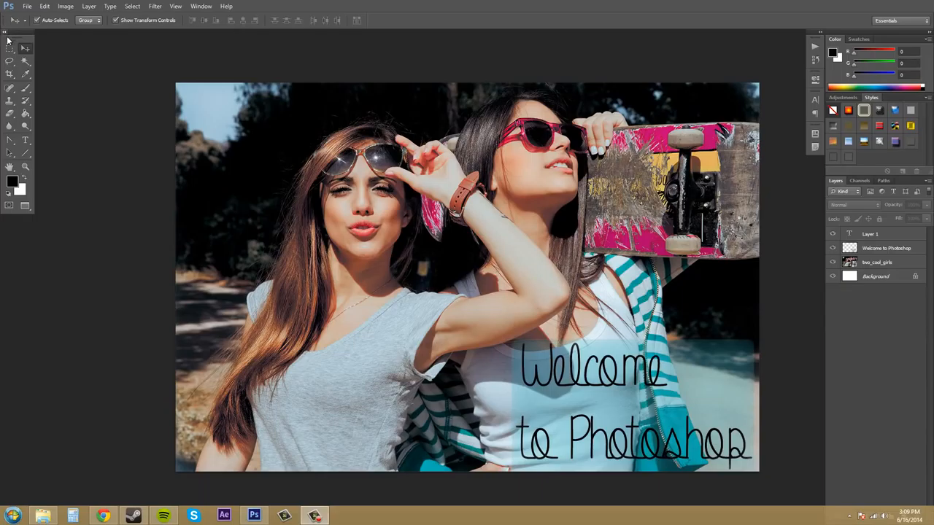
{"action": "mouse_move", "coordinate": [58, 57]}
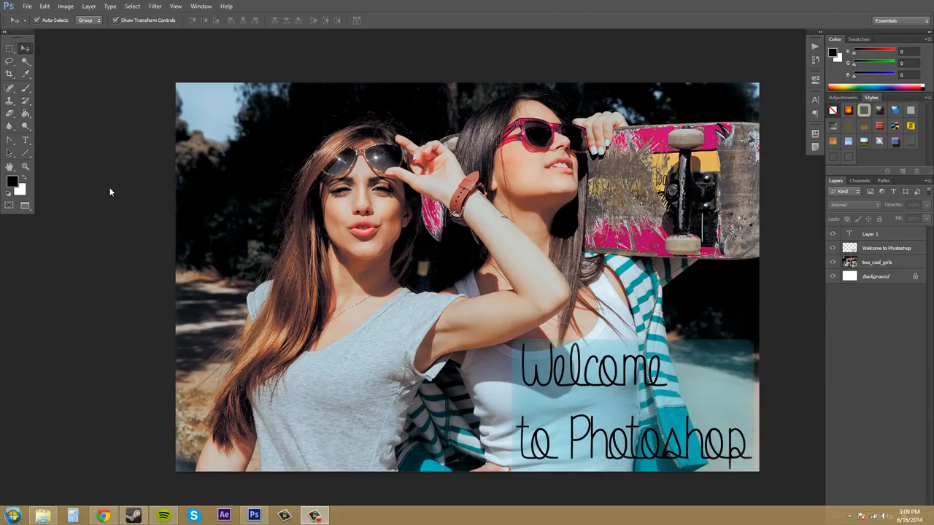
{"action": "mouse_move", "coordinate": [44, 47]}
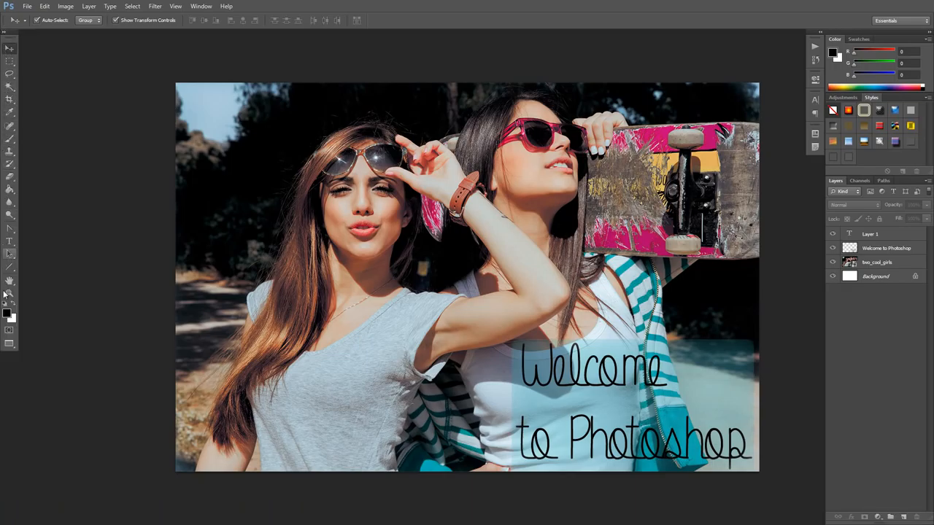
{"action": "mouse_move", "coordinate": [14, 275]}
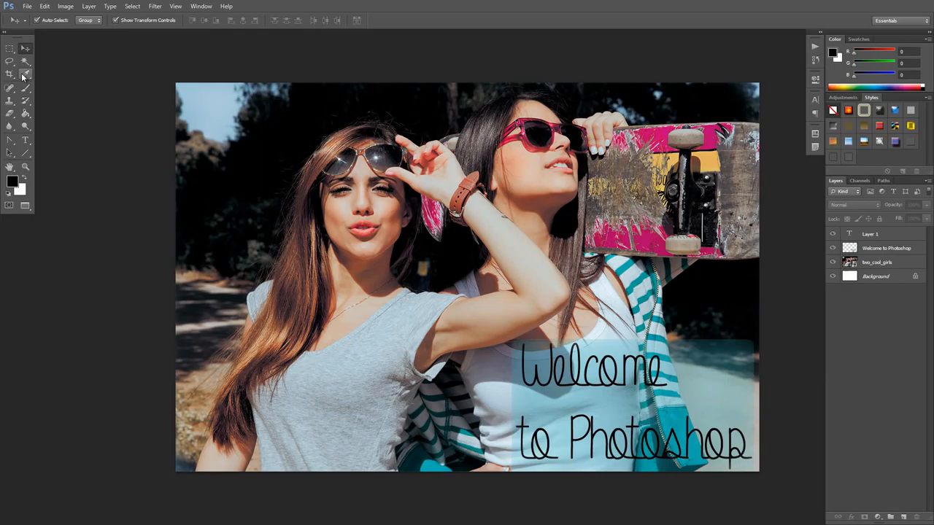
{"action": "mouse_move", "coordinate": [28, 105]}
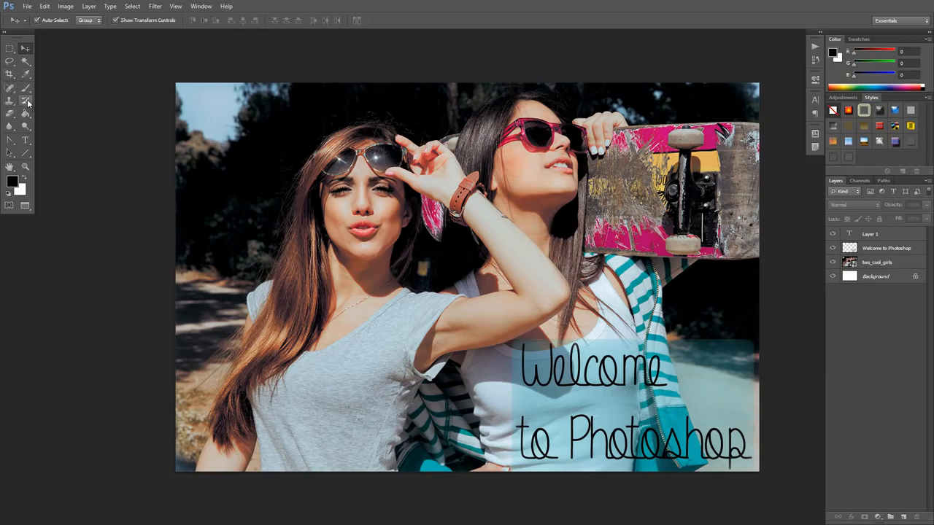
{"action": "mouse_move", "coordinate": [28, 103]}
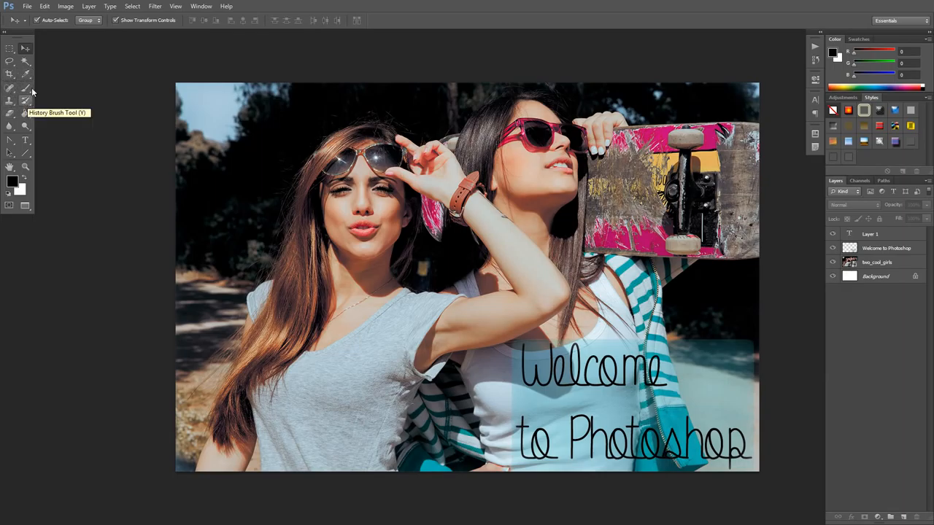
{"action": "mouse_move", "coordinate": [18, 45]}
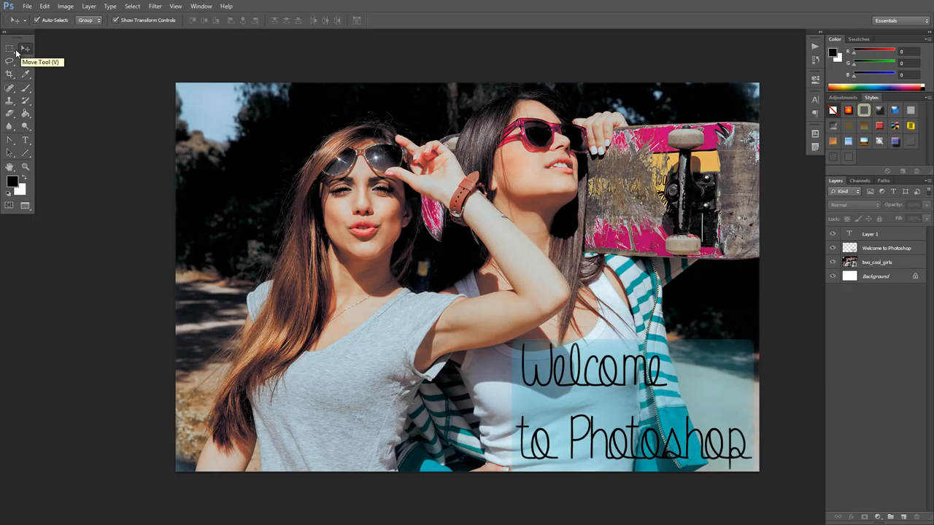
Try the Magic Wand, Crop and Move tools, then settle on the Rectangular Marquee tool.
{"action": "left_click", "coordinate": [27, 59]}
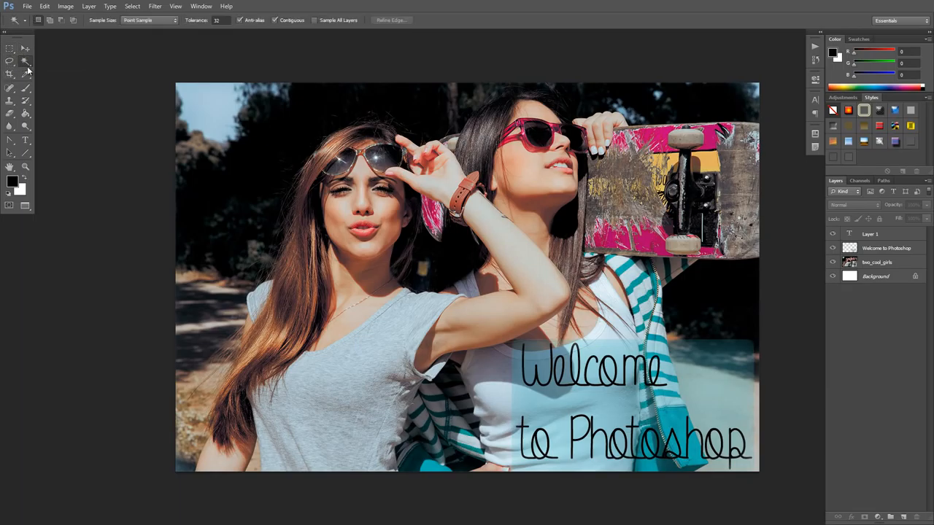
{"action": "left_click", "coordinate": [10, 76]}
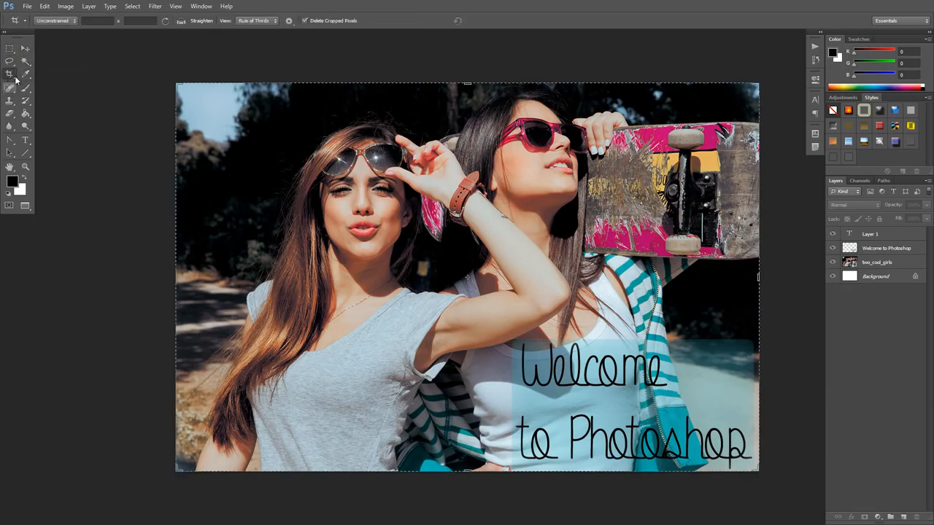
{"action": "left_click", "coordinate": [9, 45]}
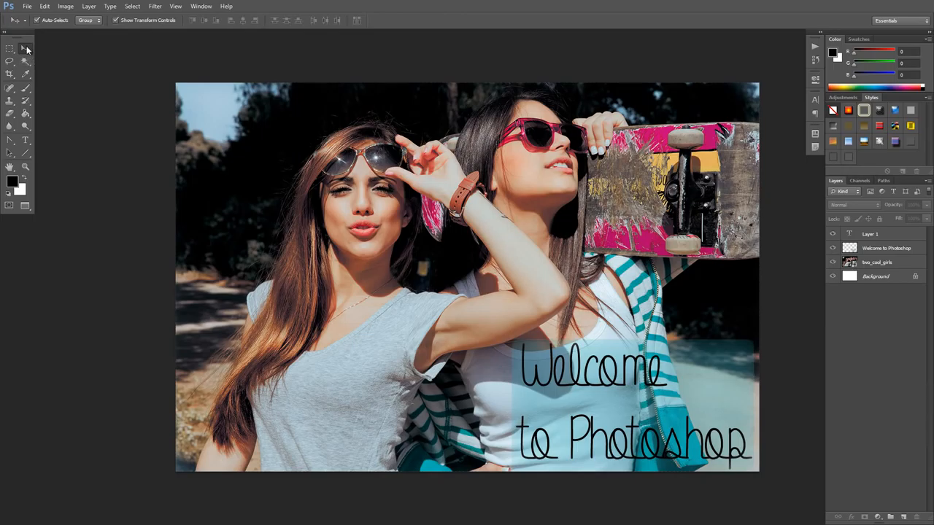
{"action": "mouse_move", "coordinate": [29, 59]}
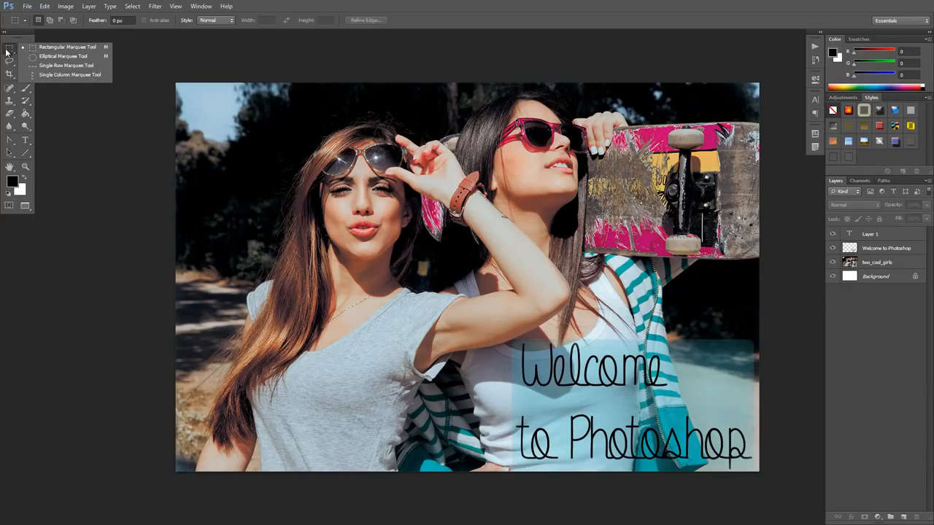
{"action": "mouse_move", "coordinate": [95, 89]}
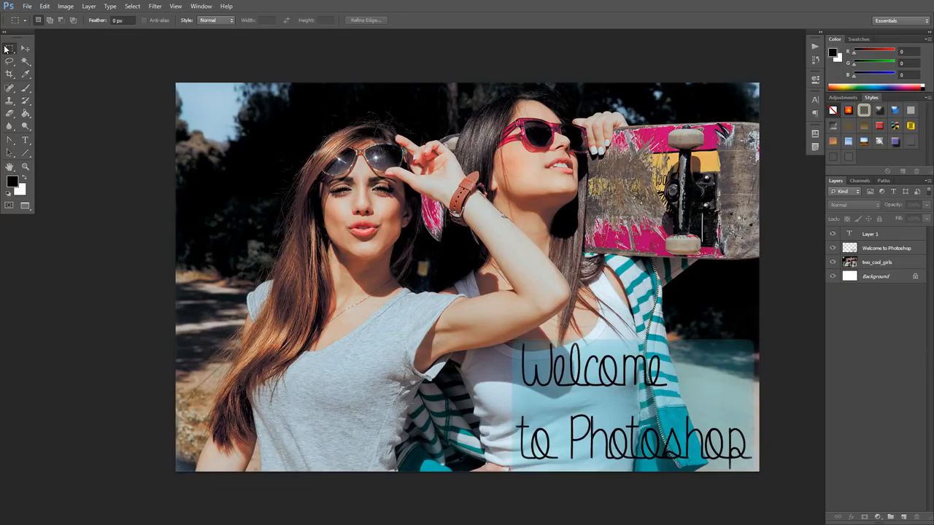
{"action": "left_click", "coordinate": [24, 49]}
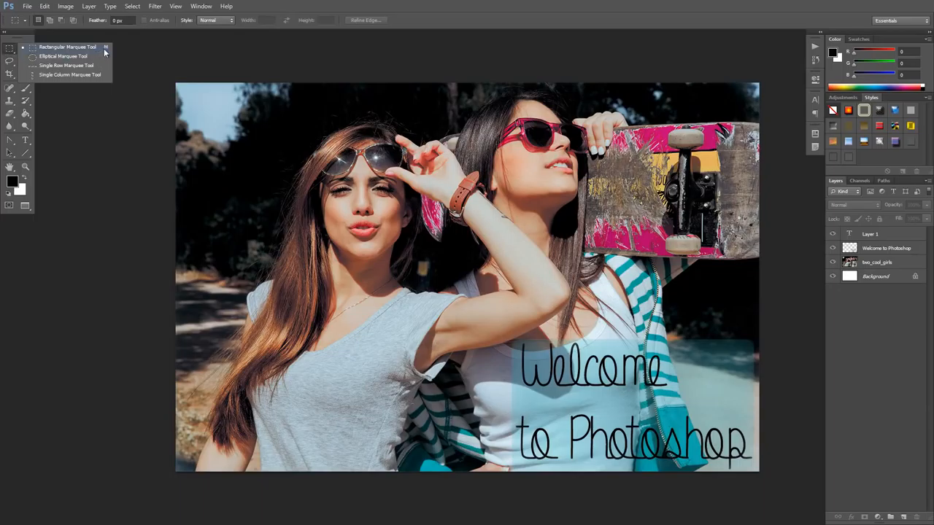
{"action": "mouse_move", "coordinate": [106, 50]}
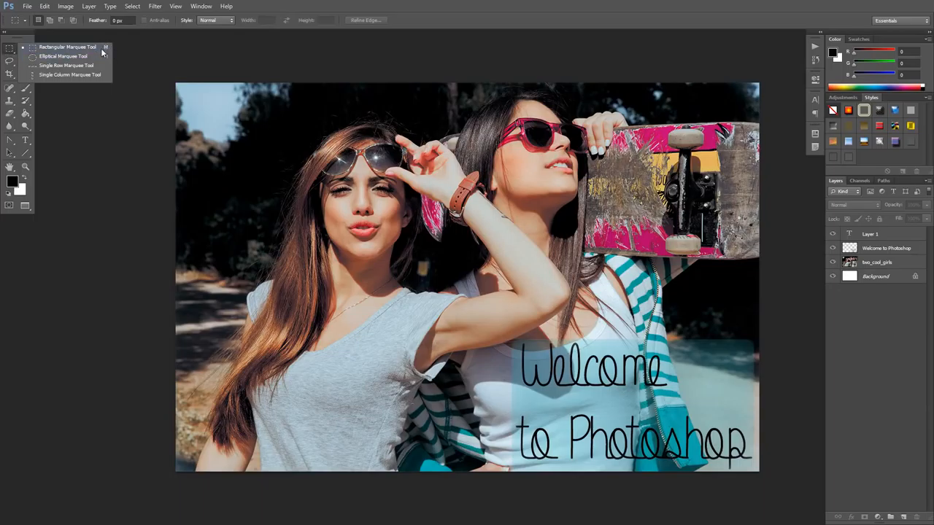
{"action": "mouse_move", "coordinate": [90, 57]}
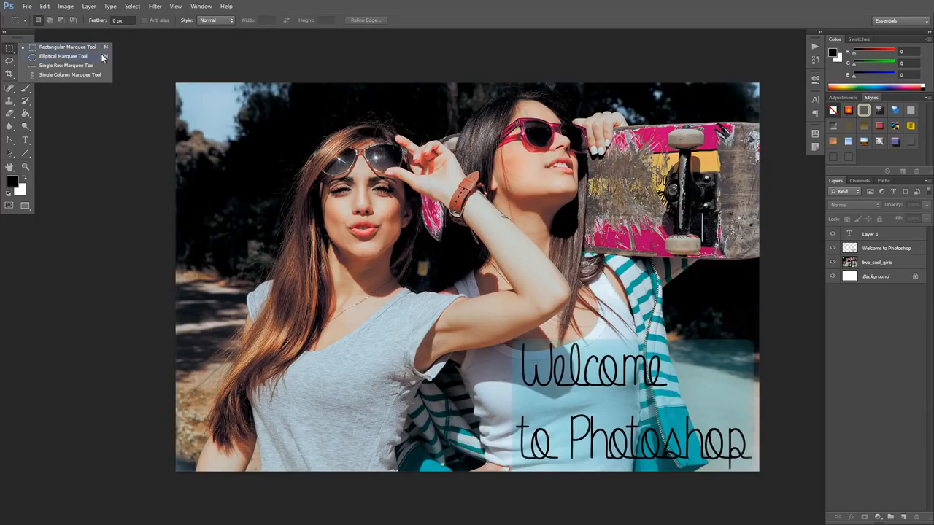
{"action": "mouse_move", "coordinate": [68, 45]}
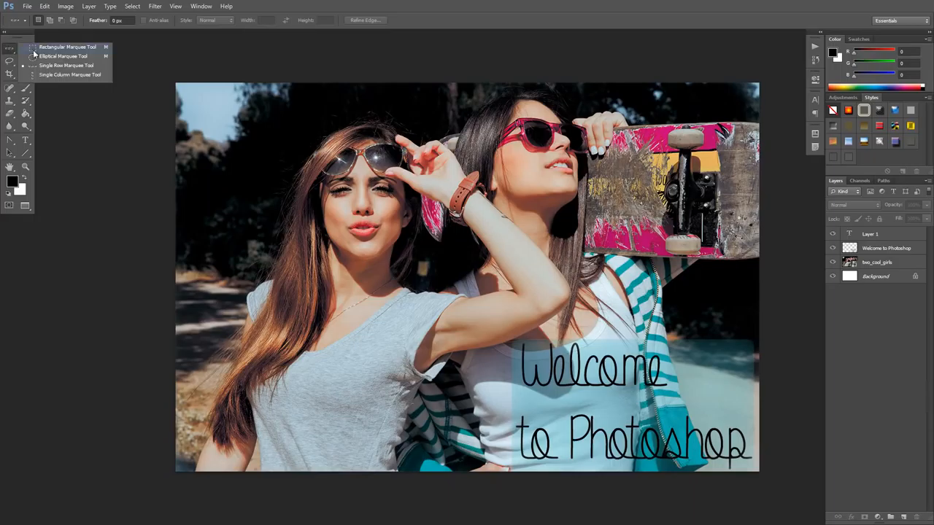
{"action": "left_click", "coordinate": [24, 48]}
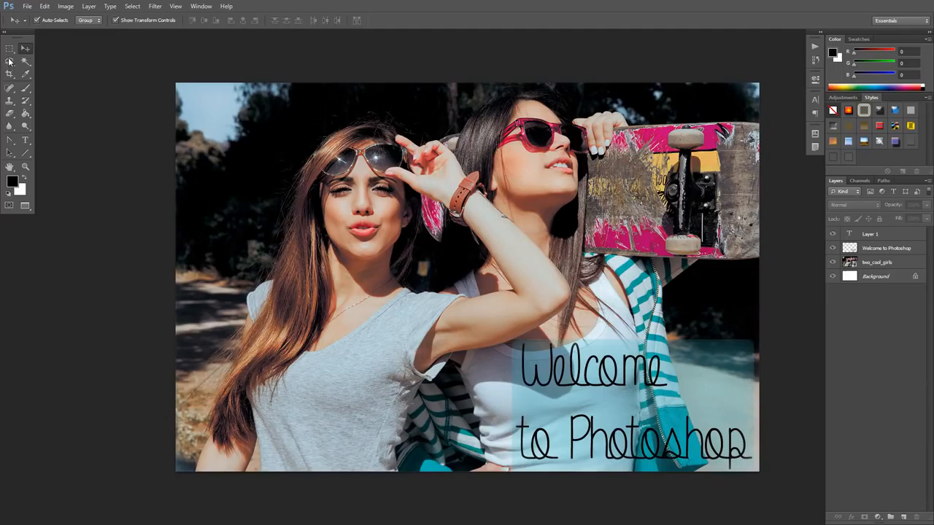
{"action": "mouse_move", "coordinate": [29, 75]}
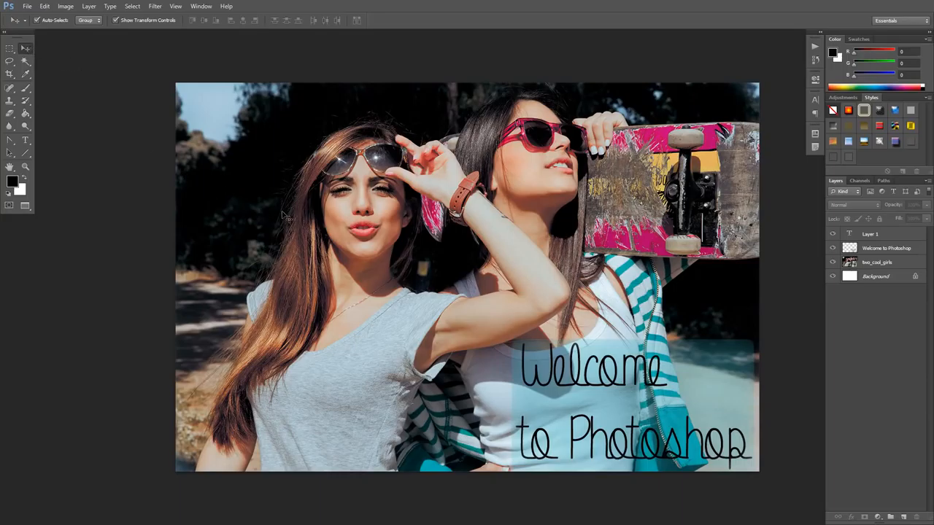
{"action": "mouse_move", "coordinate": [263, 201]}
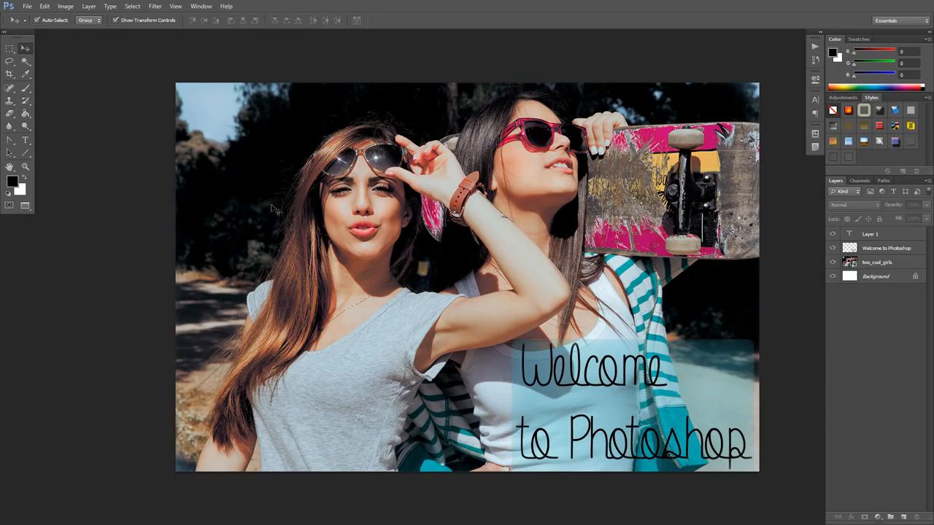
{"action": "left_click", "coordinate": [882, 262]}
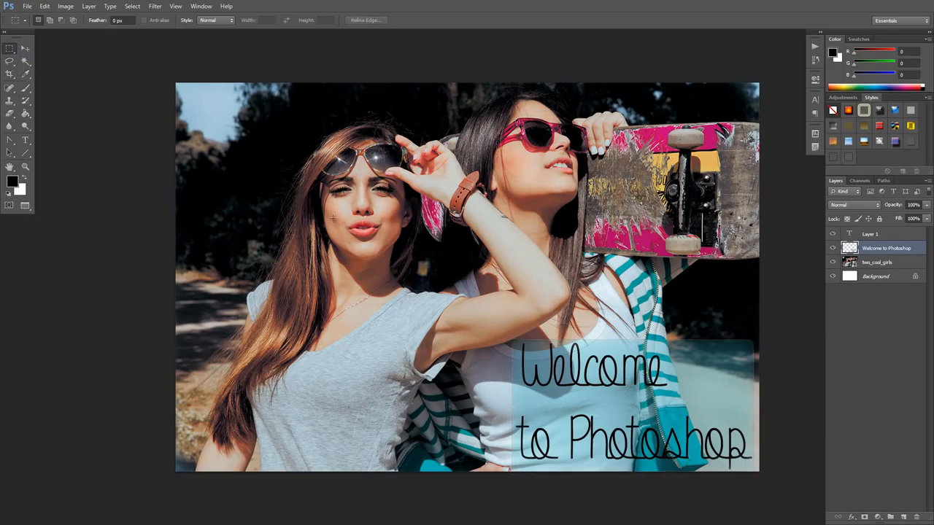
Select a rectangle around the left woman's face and dismiss the smart object warning.
{"action": "left_click_drag", "start_coordinate": [315, 189], "coordinate": [510, 315]}
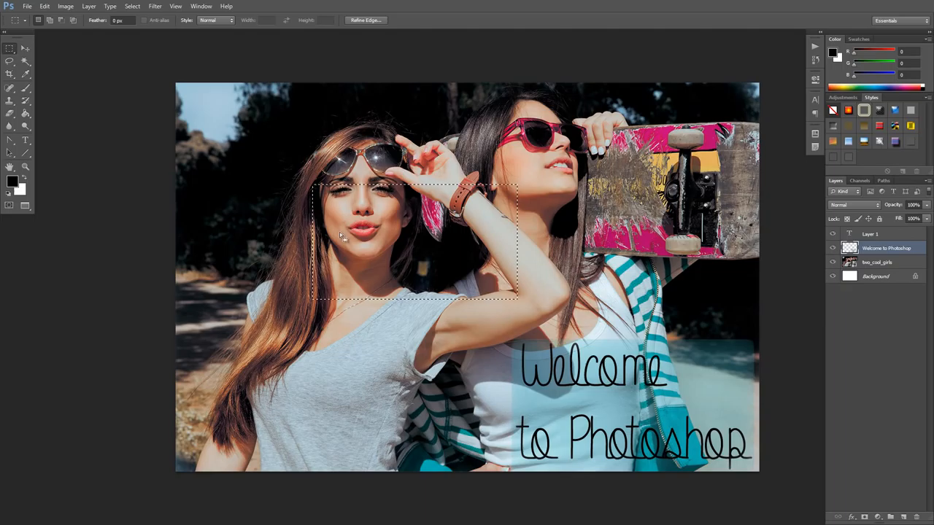
{"action": "mouse_move", "coordinate": [406, 222]}
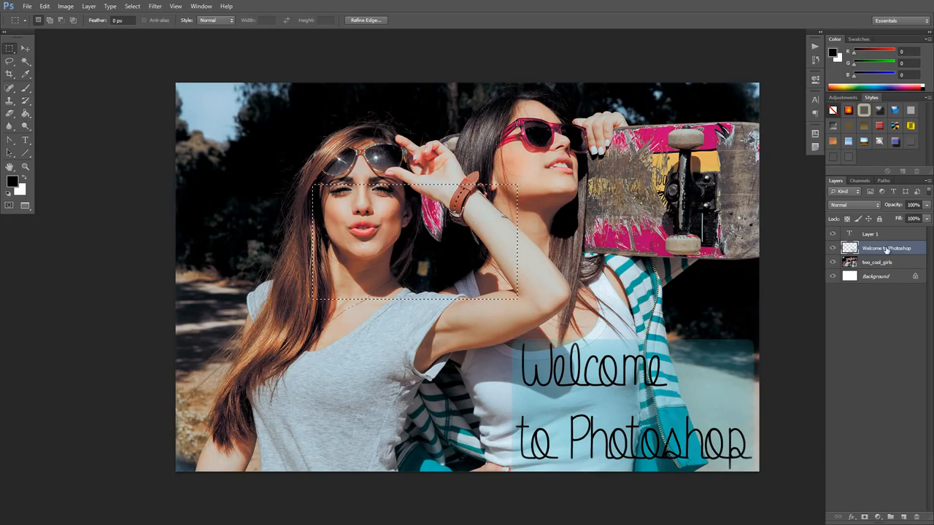
{"action": "left_click", "coordinate": [877, 263]}
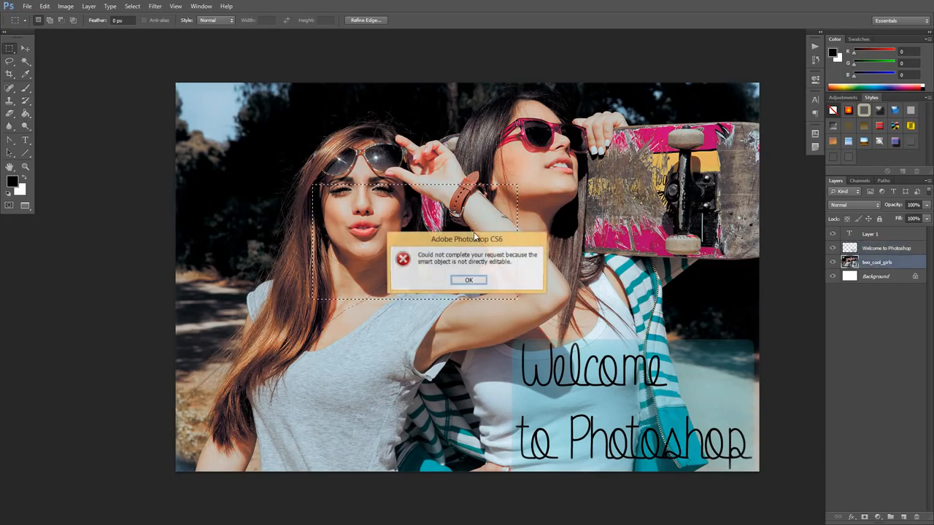
{"action": "left_click", "coordinate": [468, 280]}
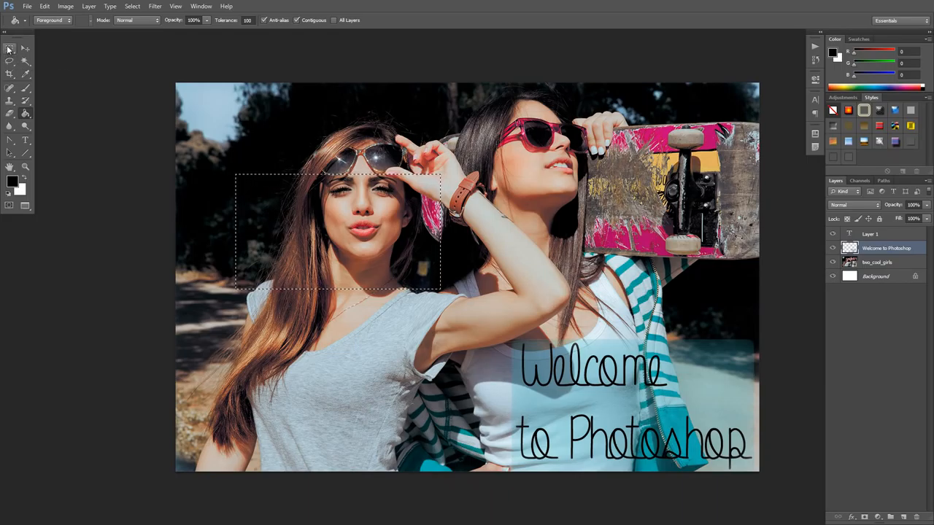
{"action": "mouse_move", "coordinate": [11, 56]}
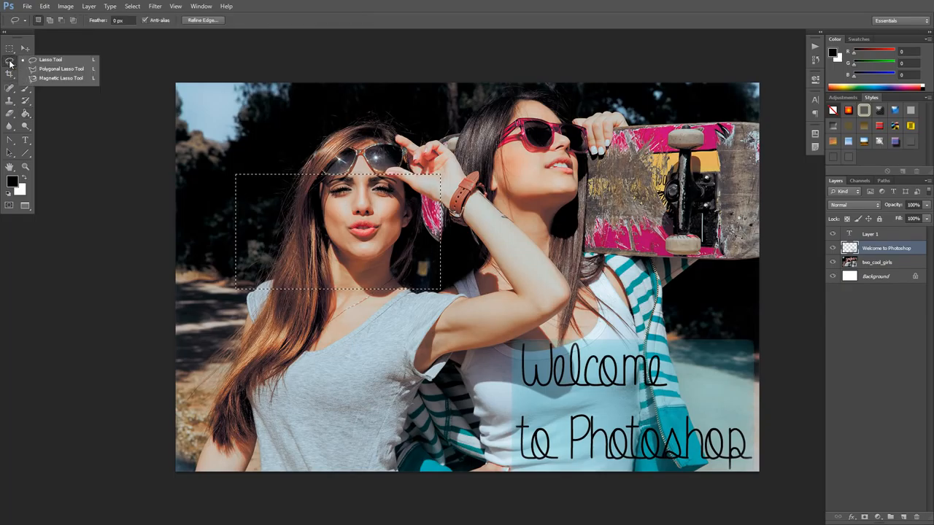
{"action": "mouse_move", "coordinate": [44, 67]}
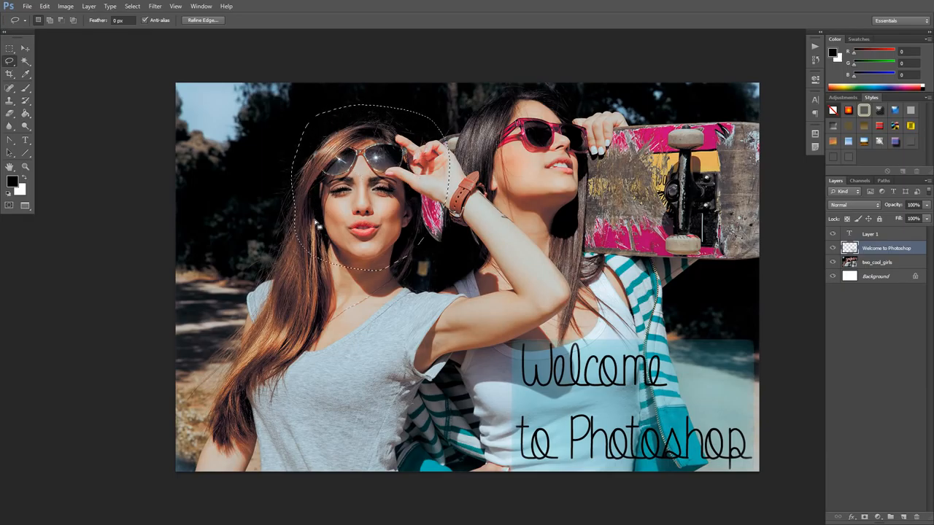
{"action": "mouse_move", "coordinate": [247, 181]}
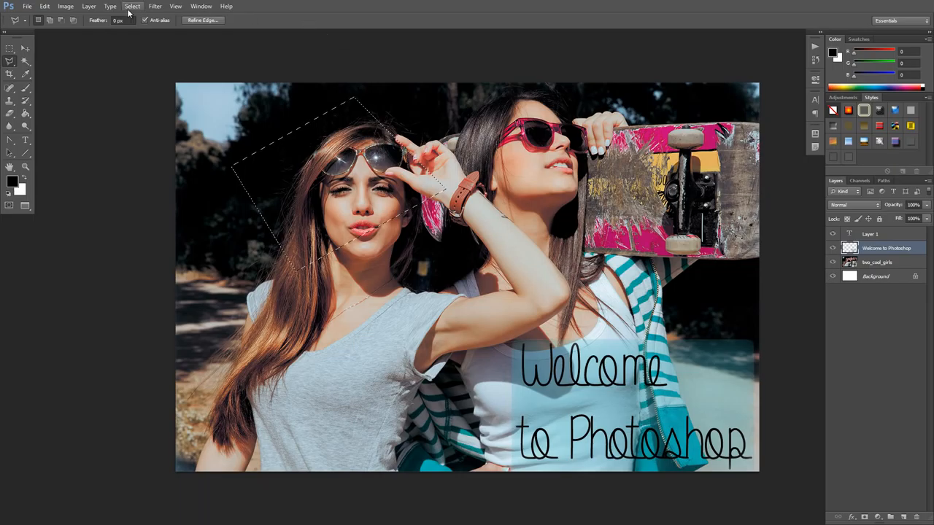
Deselect the outline around the woman's head, leaving nothing marked.
{"action": "left_click", "coordinate": [131, 6]}
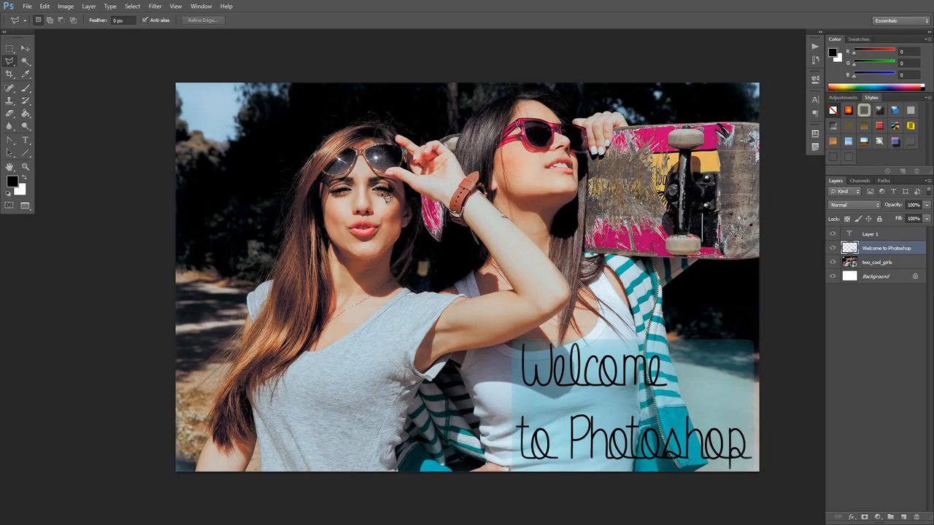
{"action": "mouse_move", "coordinate": [209, 131]}
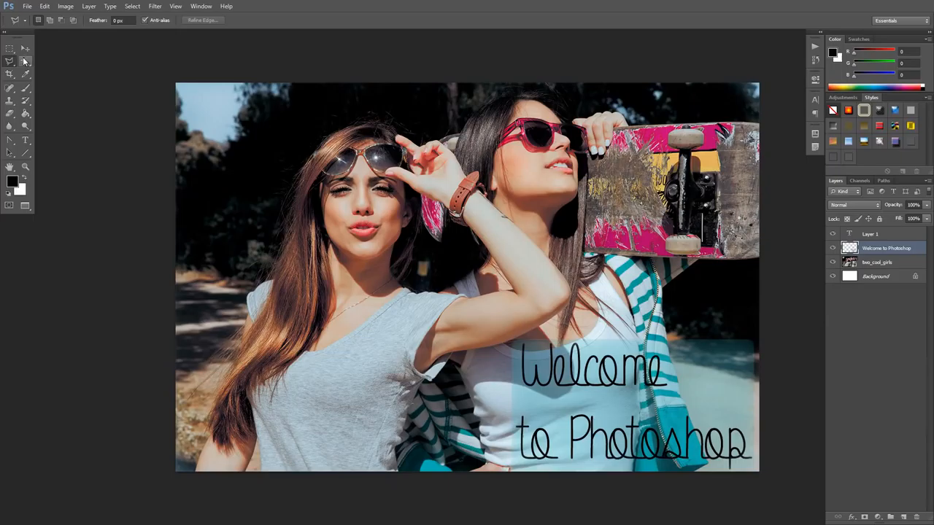
{"action": "left_click", "coordinate": [23, 60]}
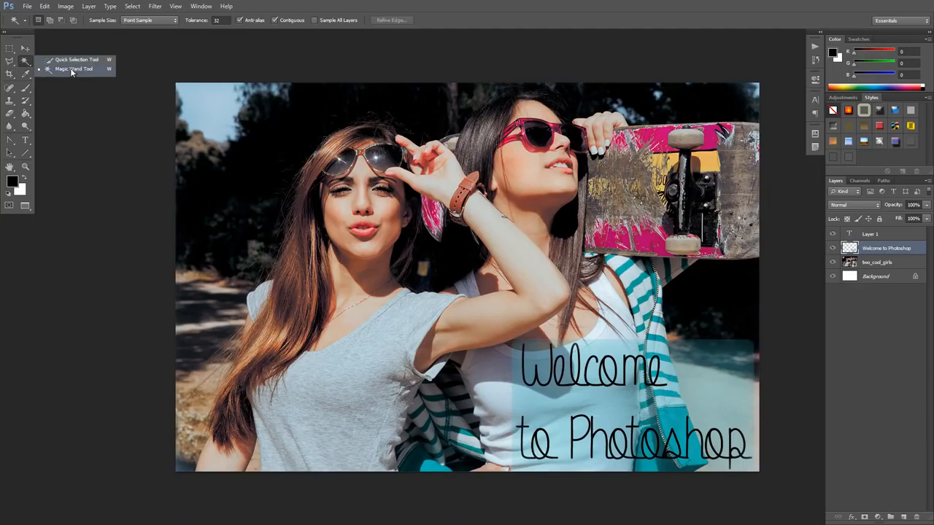
{"action": "left_click", "coordinate": [73, 70]}
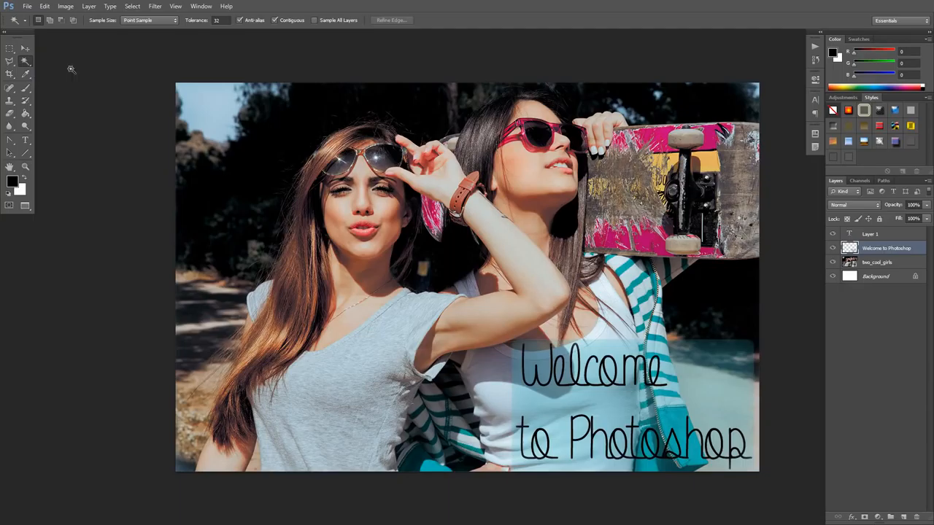
{"action": "mouse_move", "coordinate": [752, 391]}
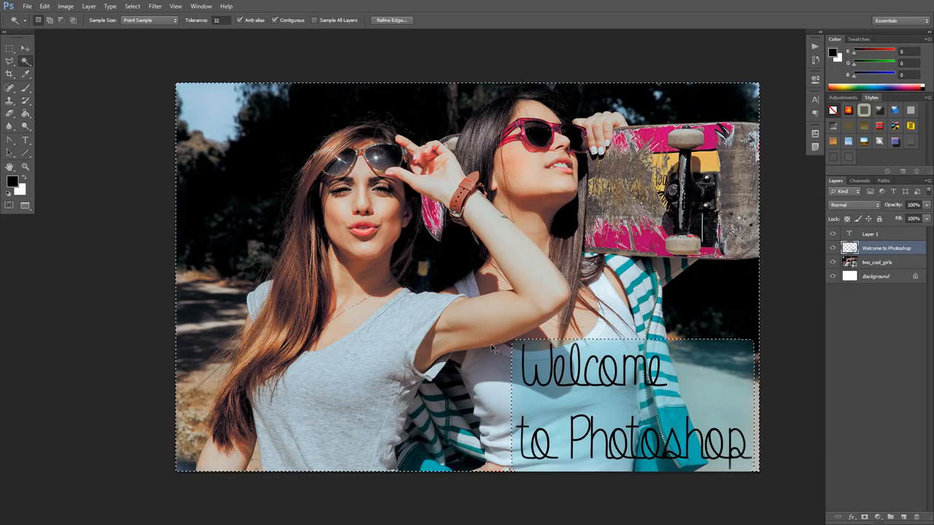
{"action": "left_click", "coordinate": [878, 262]}
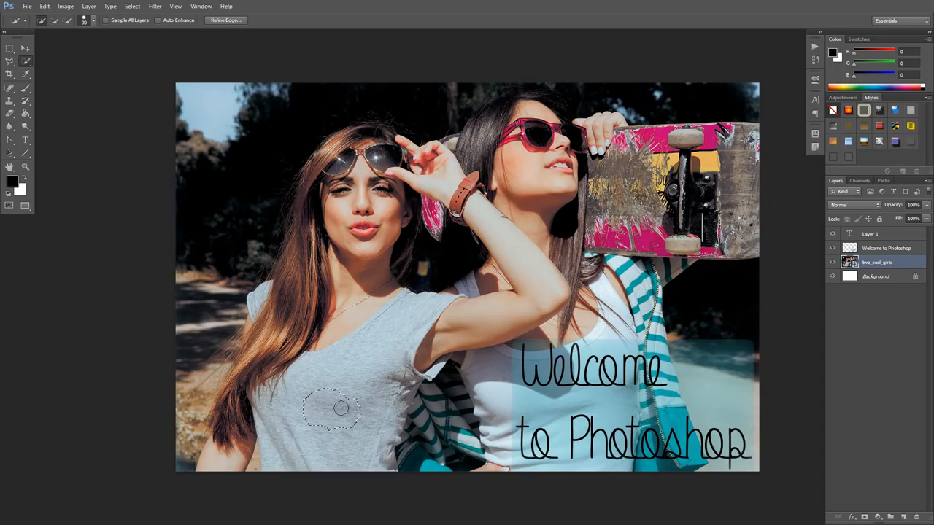
{"action": "left_click", "coordinate": [336, 408]}
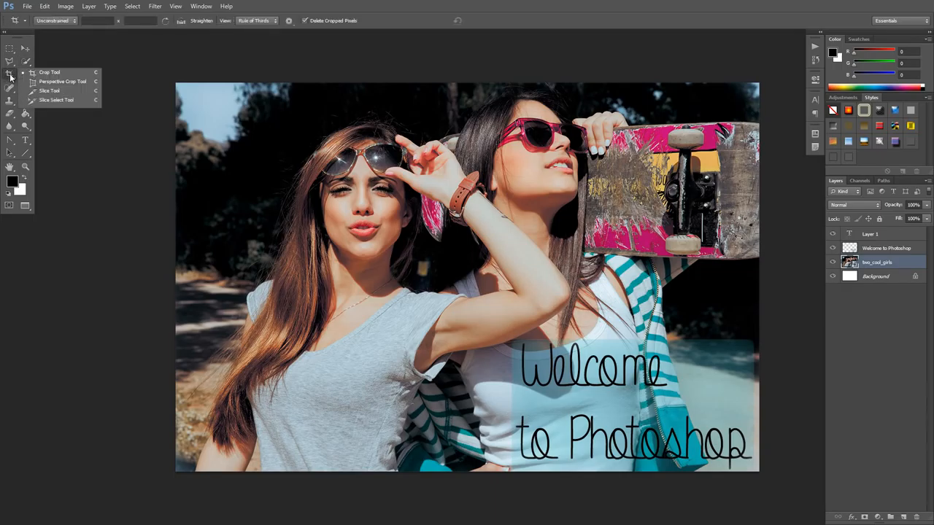
{"action": "mouse_move", "coordinate": [47, 82]}
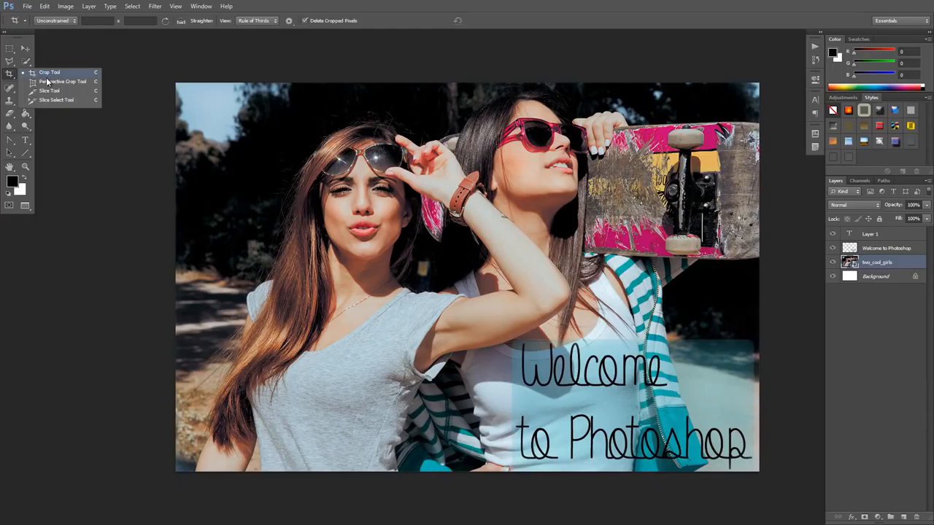
{"action": "mouse_move", "coordinate": [57, 83]}
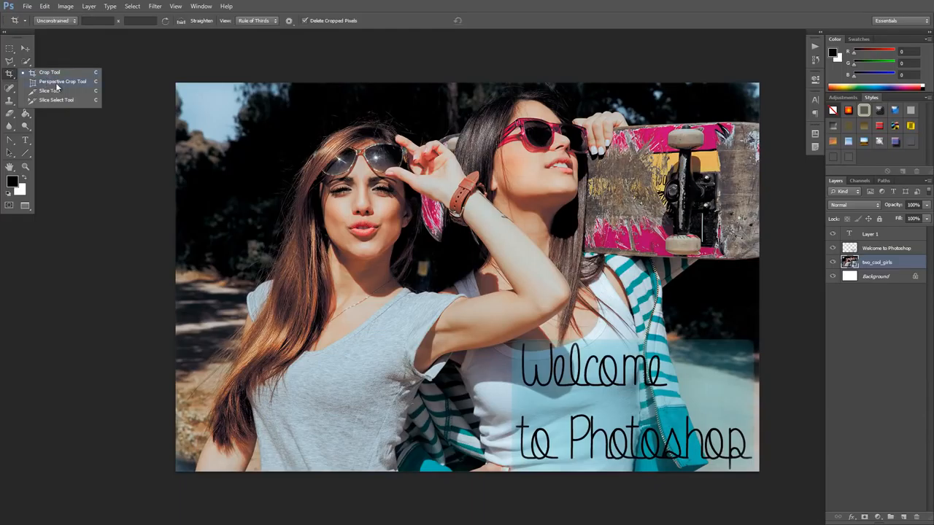
{"action": "mouse_move", "coordinate": [81, 108]}
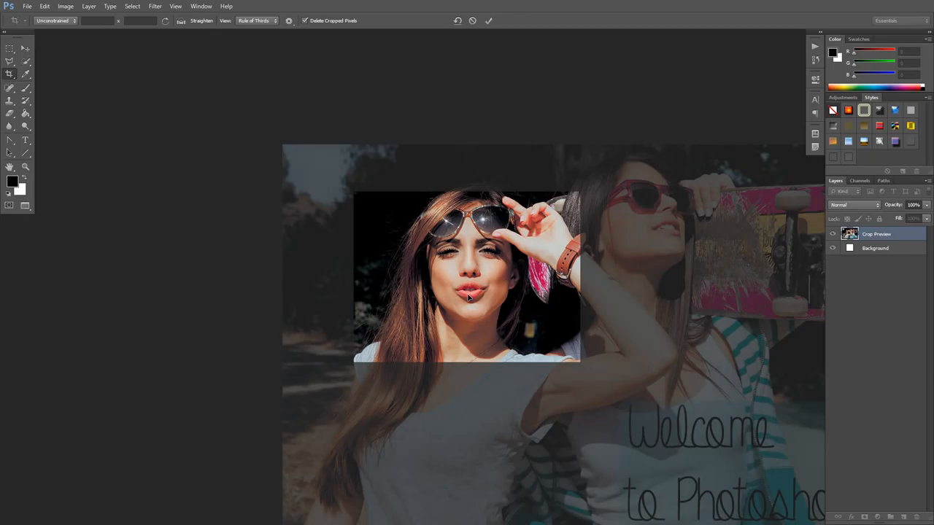
Commit the crop around the left woman's face and bring up the Edit menu.
{"action": "key", "text": "Enter"}
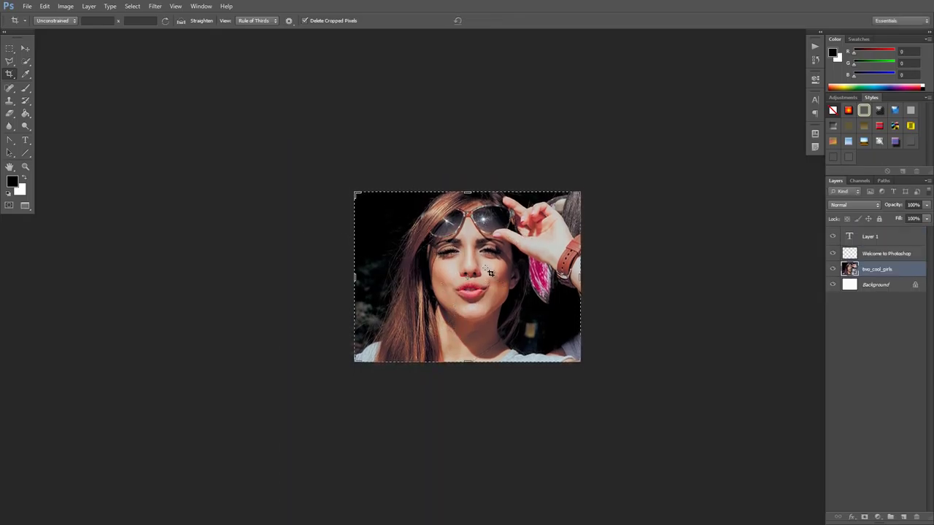
{"action": "left_click", "coordinate": [47, 9]}
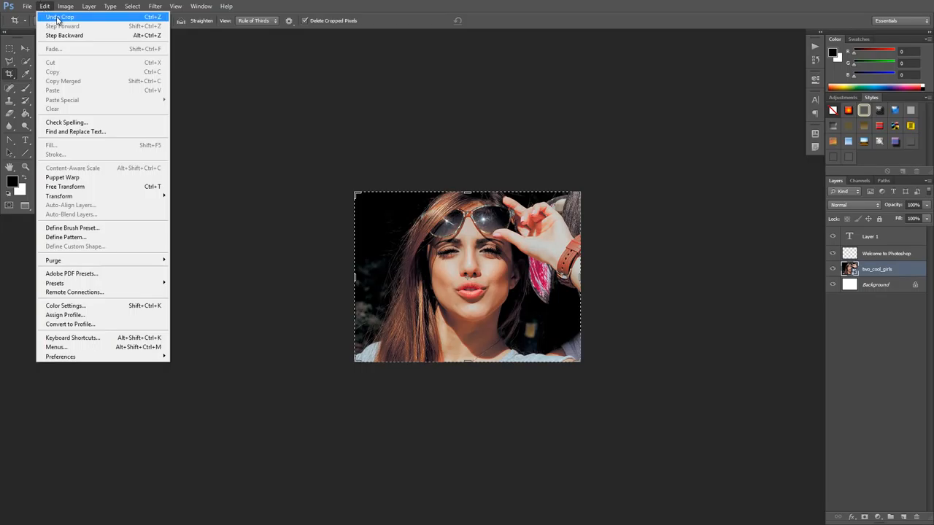
Undo the crop to restore the full captioned two-friends photo.
{"action": "left_click", "coordinate": [70, 15]}
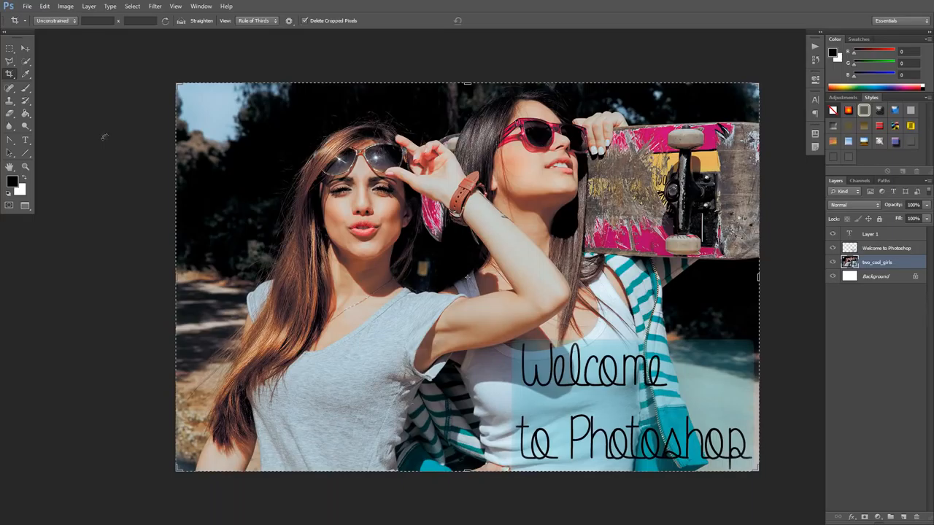
{"action": "mouse_move", "coordinate": [120, 236]}
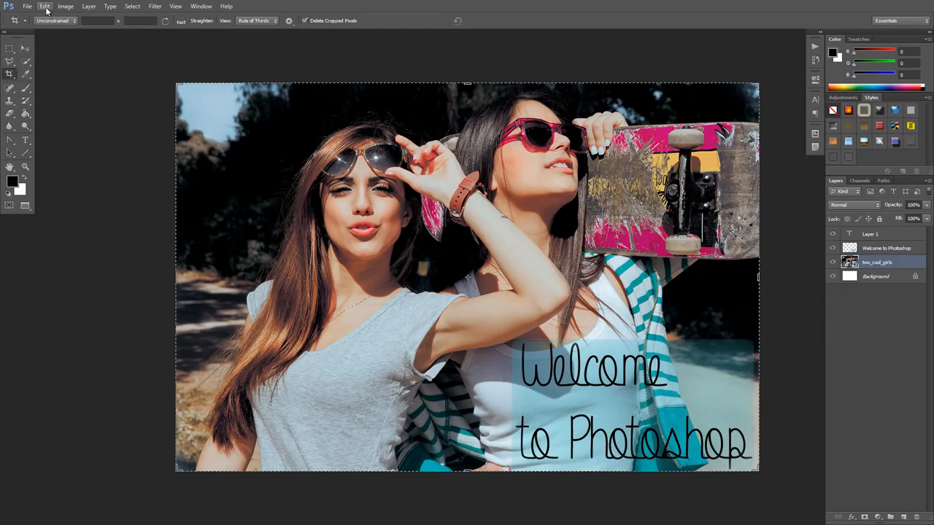
{"action": "left_click", "coordinate": [47, 7]}
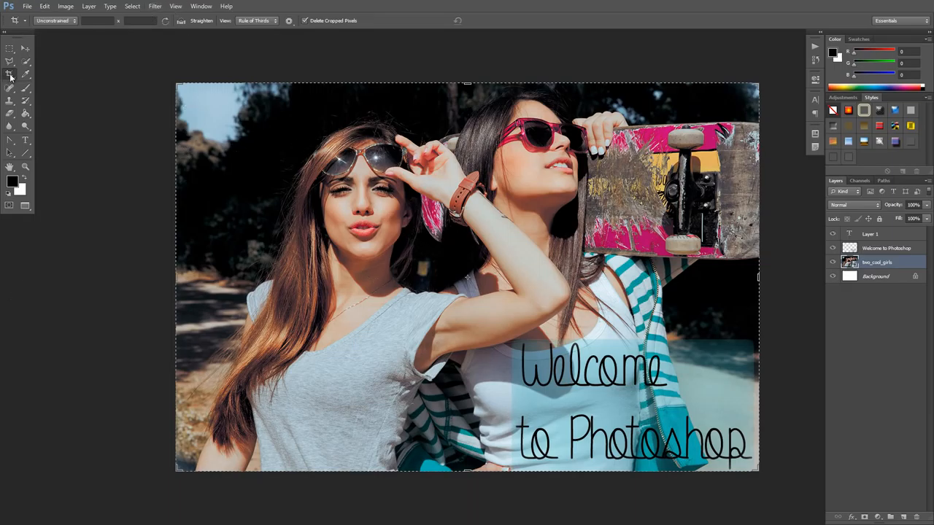
Sample the pink from the skateboard with the Eyedropper as the foreground colour.
{"action": "left_click", "coordinate": [9, 76]}
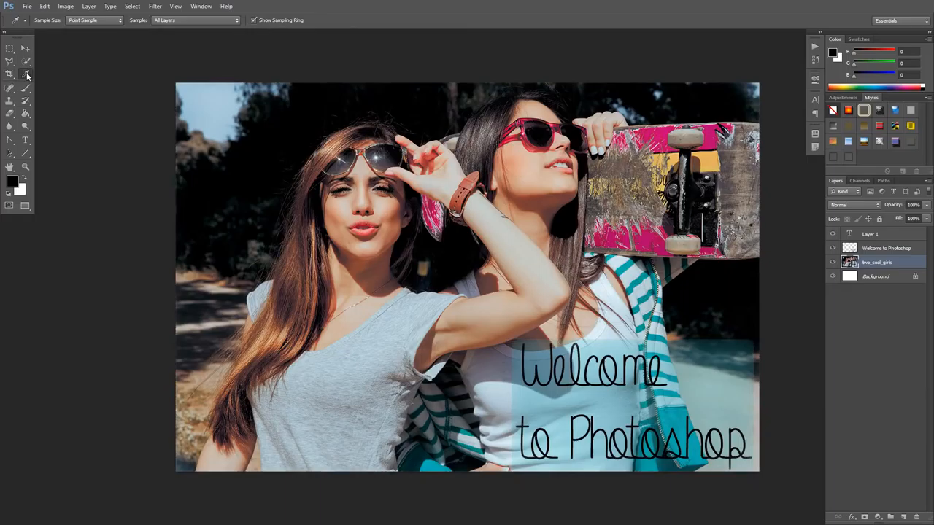
{"action": "left_click", "coordinate": [26, 74]}
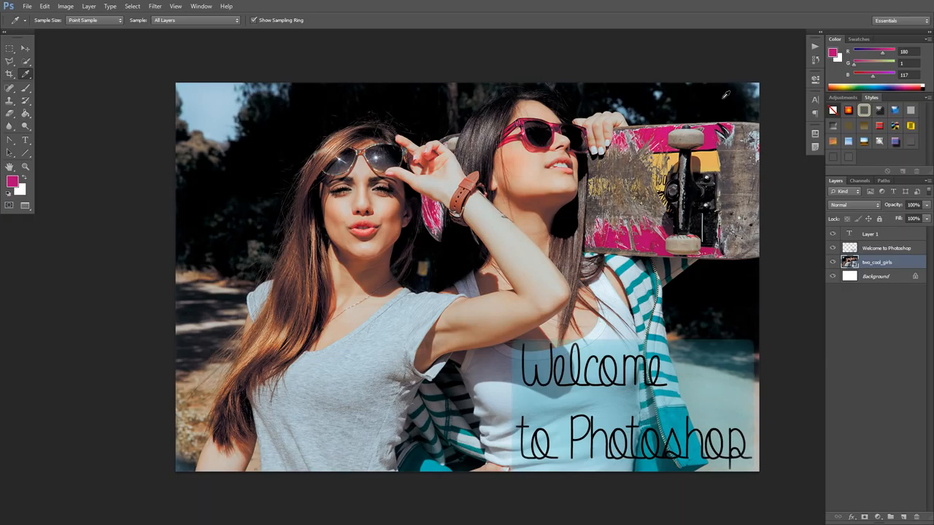
{"action": "mouse_move", "coordinate": [222, 98]}
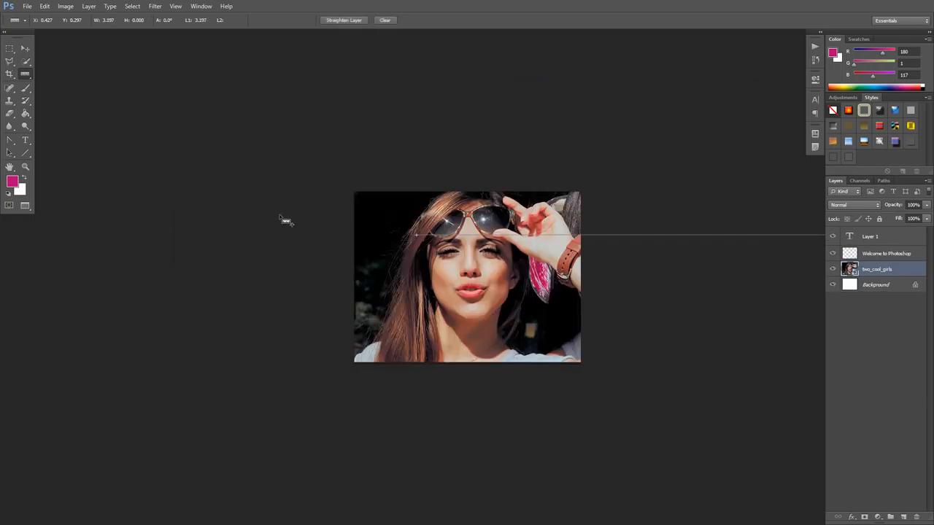
Switch to the Note tool and pin a blank note beside the left woman's head.
{"action": "left_click", "coordinate": [29, 6]}
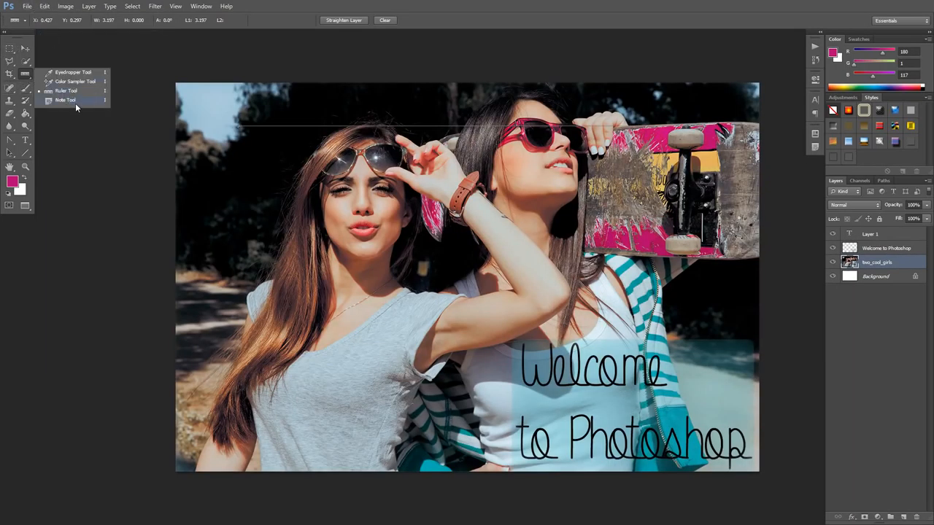
{"action": "left_click", "coordinate": [61, 99]}
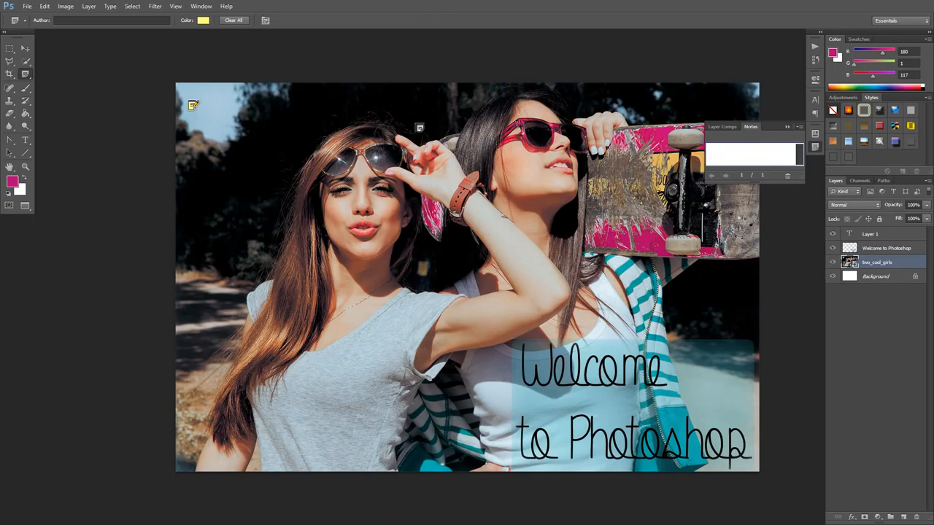
Close the note so no annotation remains open on the photo.
{"action": "left_click", "coordinate": [770, 152]}
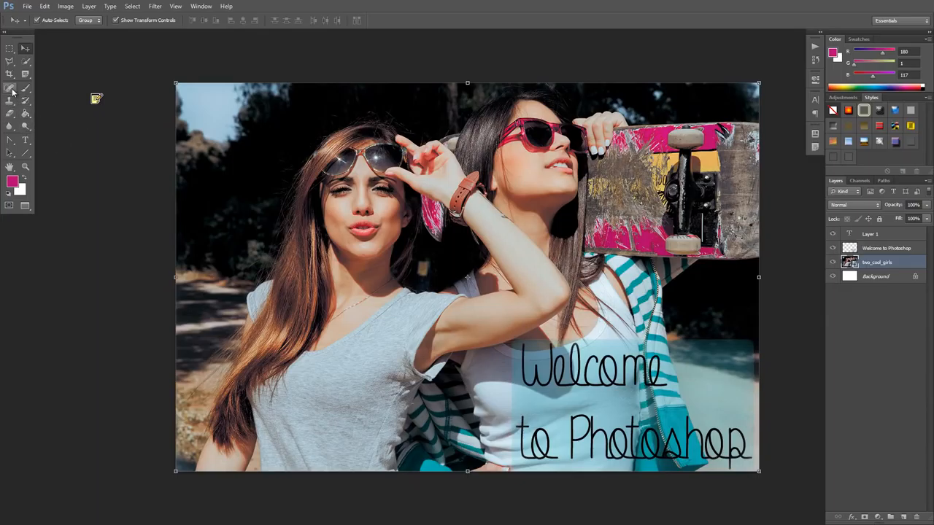
{"action": "mouse_move", "coordinate": [13, 90]}
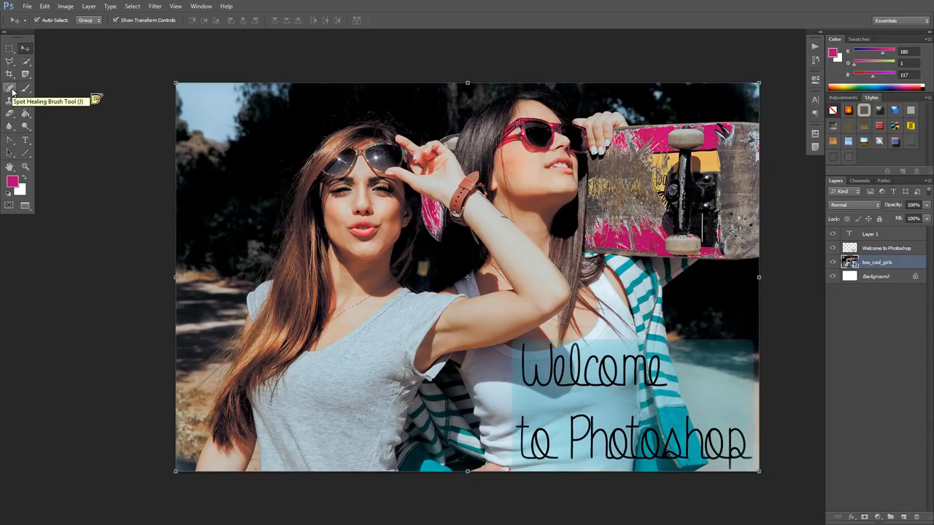